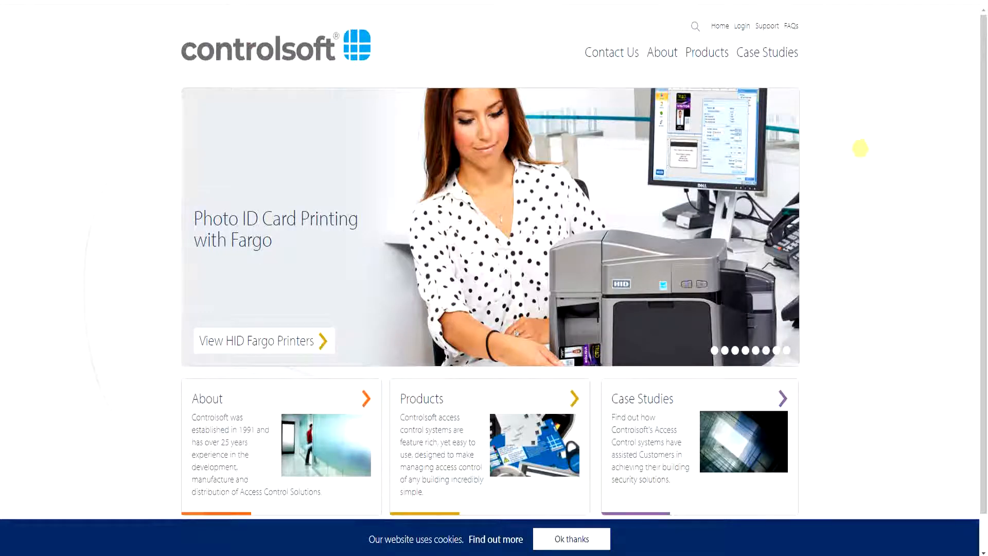
Step: From the Controlsoft client login area, download the i-Net Configurator zip
{"action": "left_click", "coordinate": [741, 25]}
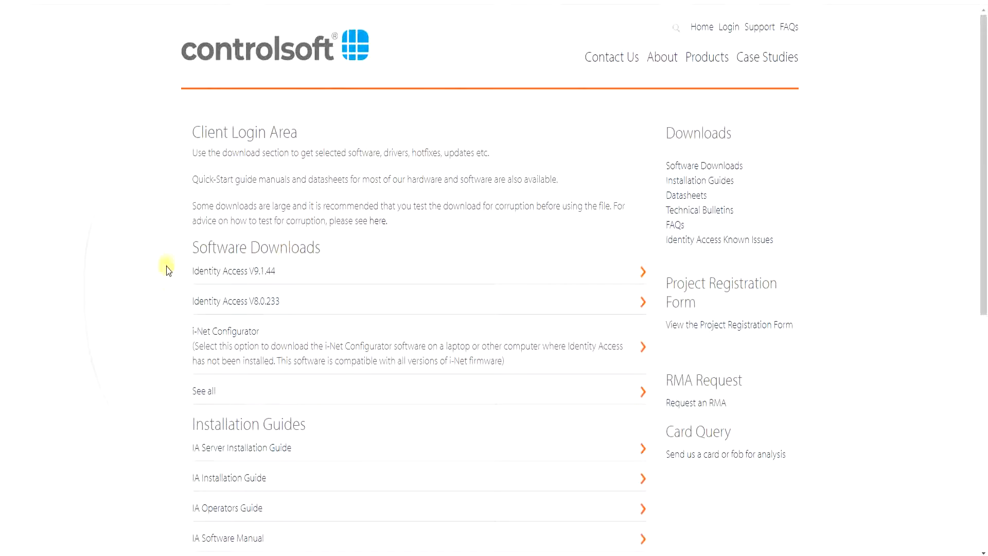
{"action": "mouse_move", "coordinate": [225, 339]}
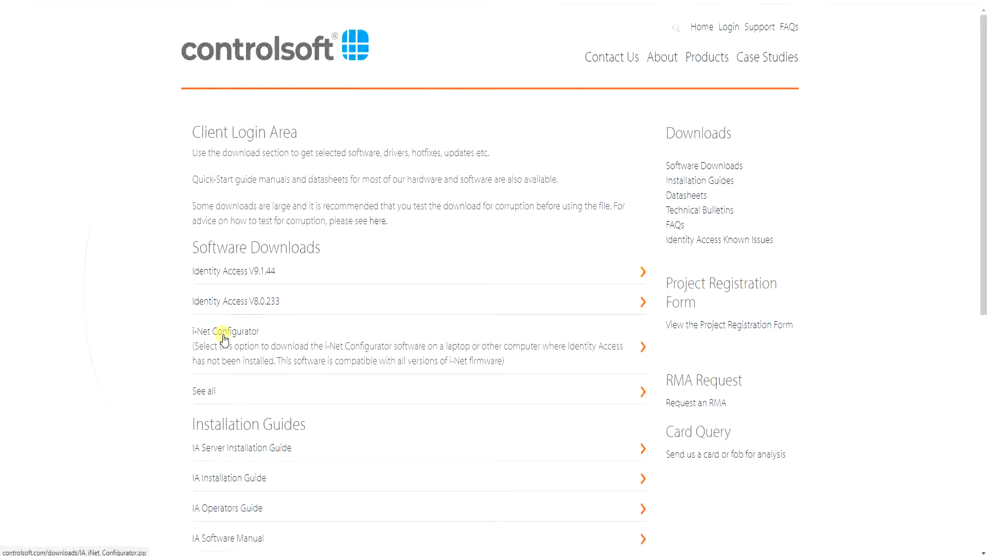
{"action": "left_click", "coordinate": [225, 331]}
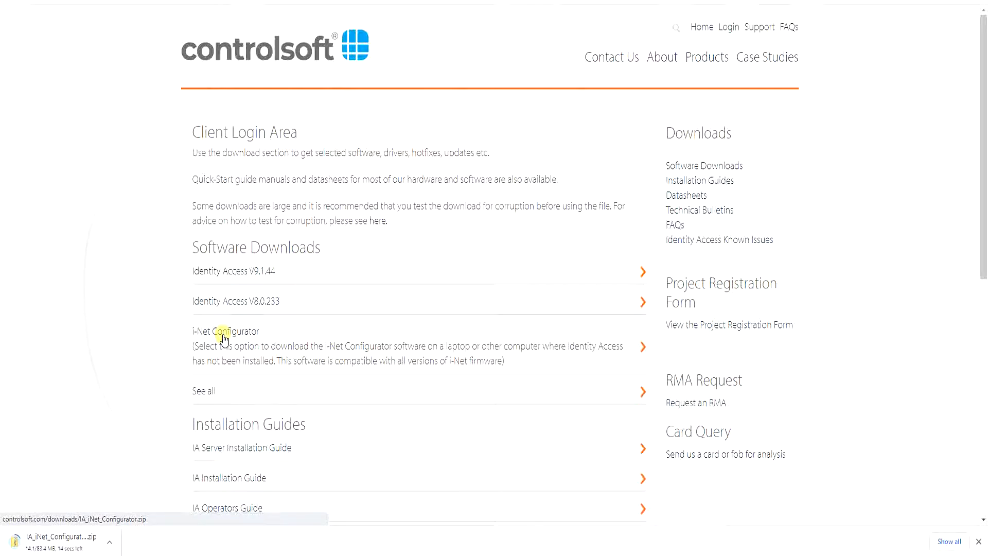
{"action": "mouse_move", "coordinate": [157, 318]}
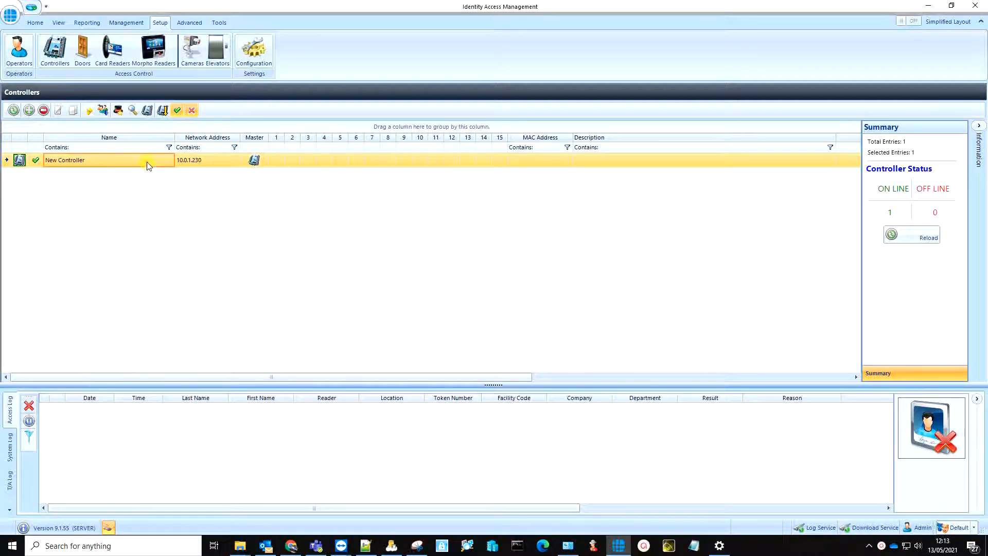
{"action": "mouse_move", "coordinate": [146, 110]}
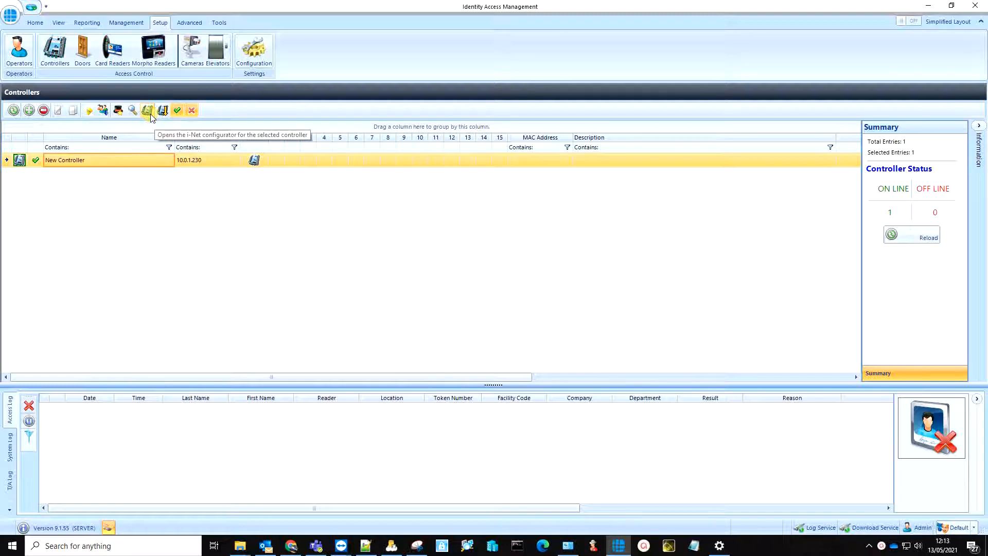
Step: Launch i-Net Configurator for New Controller and connect to 10.0.1.230
{"action": "left_click", "coordinate": [146, 110]}
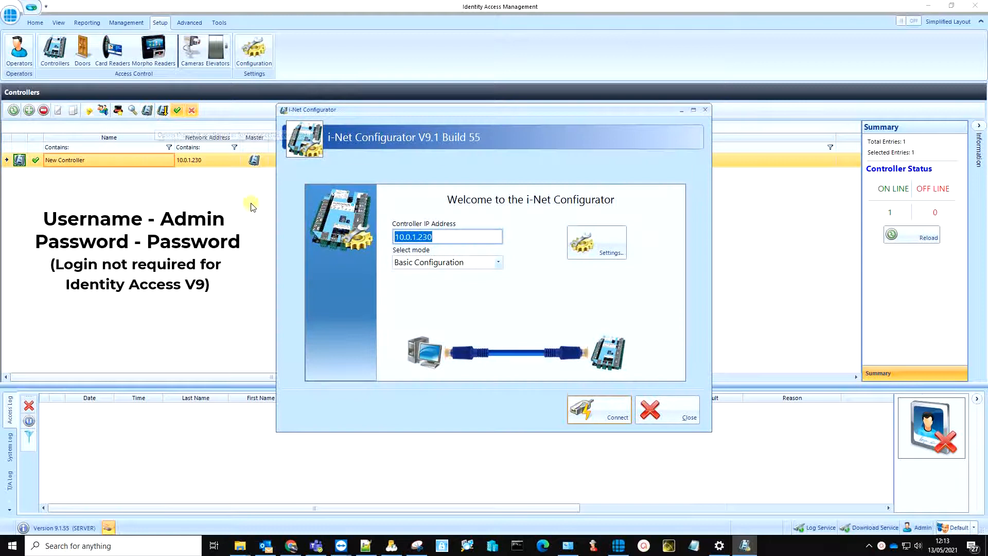
{"action": "left_click", "coordinate": [597, 409]}
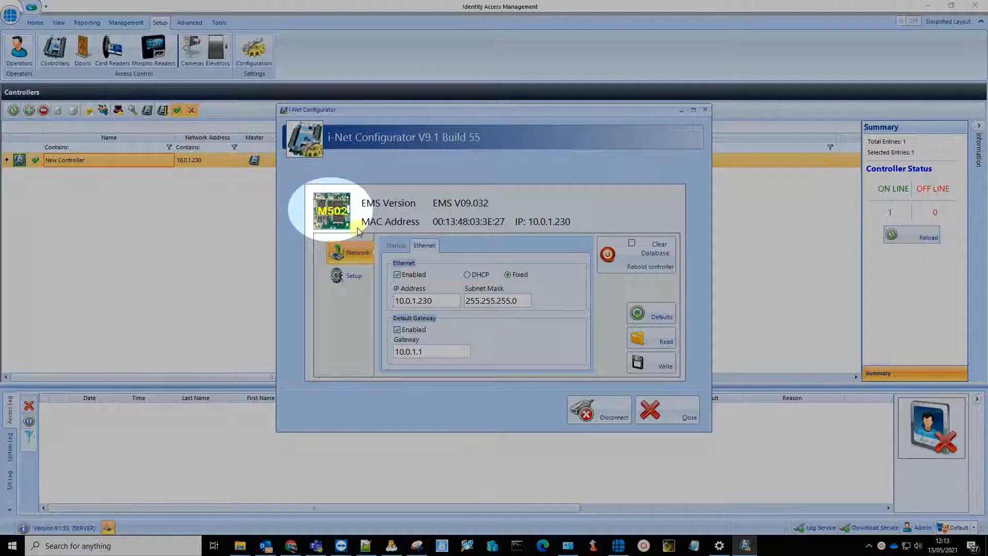
{"action": "mouse_move", "coordinate": [485, 240]}
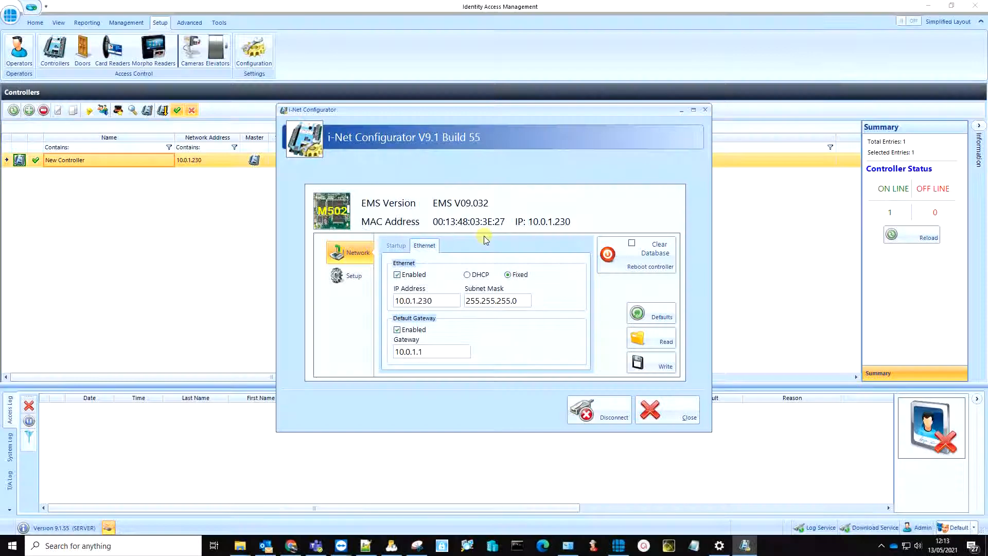
Step: Set the Ethernet IP address to 192.168.1.100 and gateway to 192.168.1.254
{"action": "left_click", "coordinate": [507, 274]}
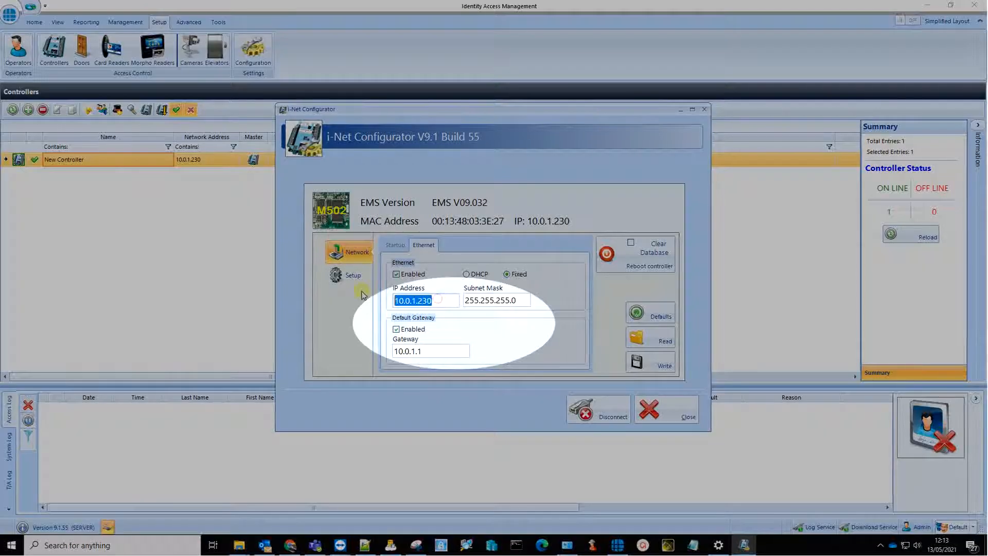
{"action": "type", "text": "192."}
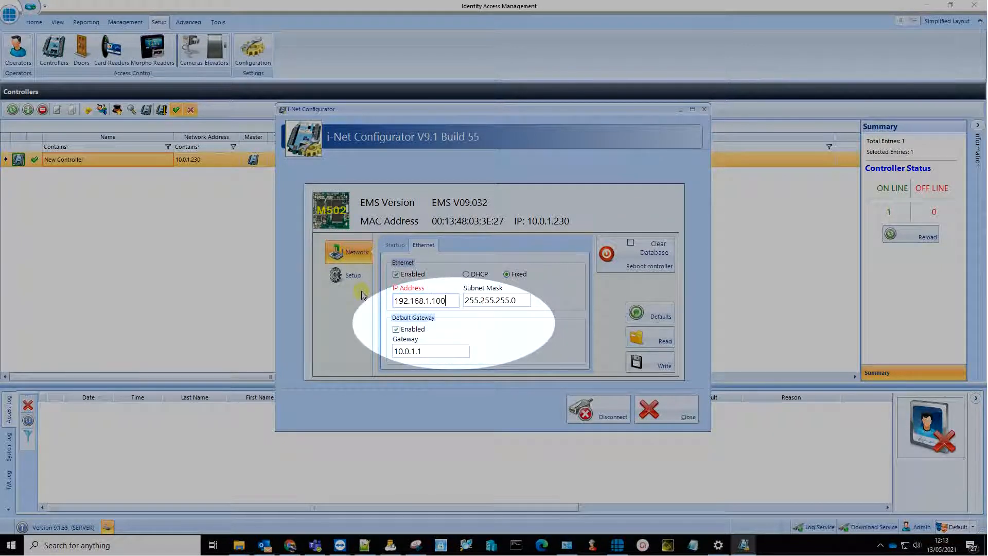
{"action": "left_click", "coordinate": [429, 351]}
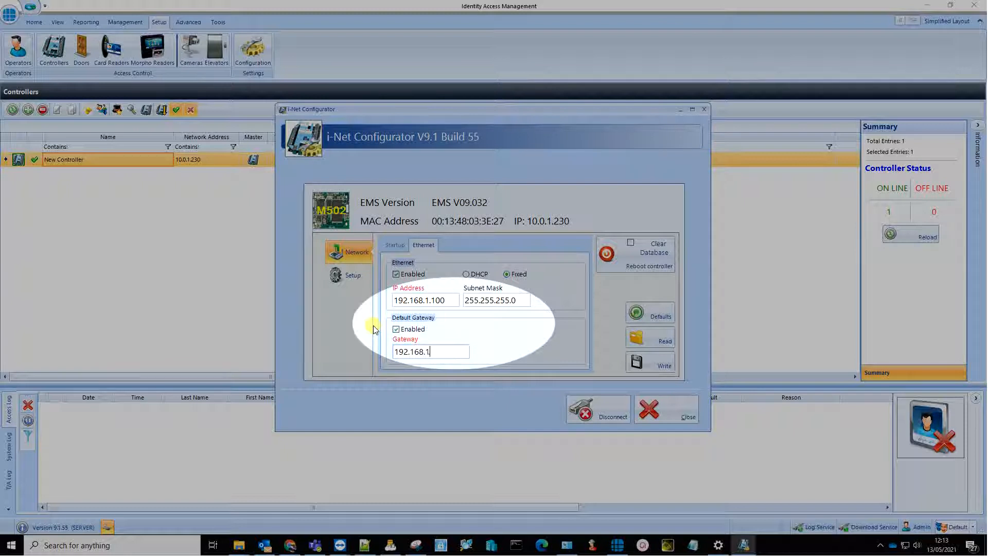
{"action": "type", "text": "254"}
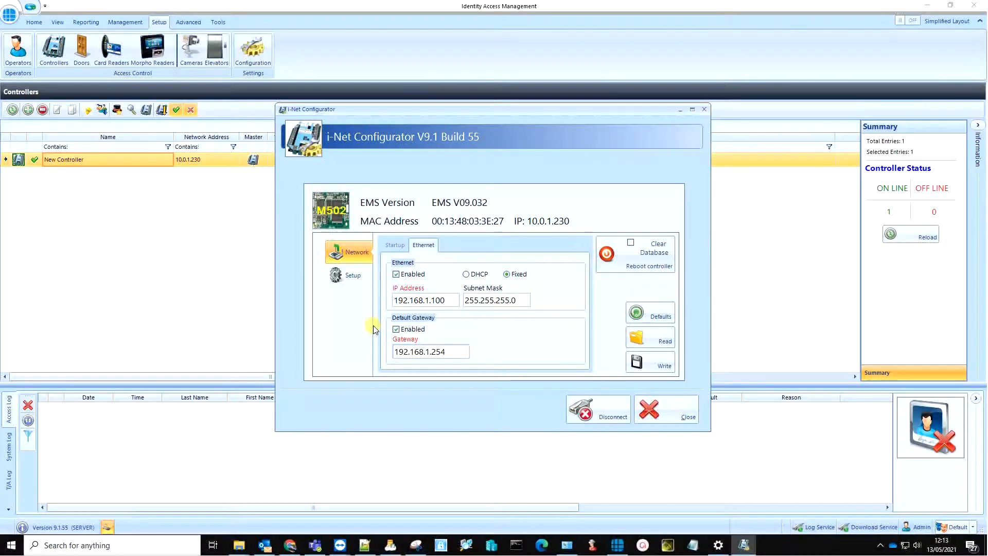
Step: Write the new network values to the controller, acknowledge the save, and reboot it
{"action": "left_click", "coordinate": [650, 361]}
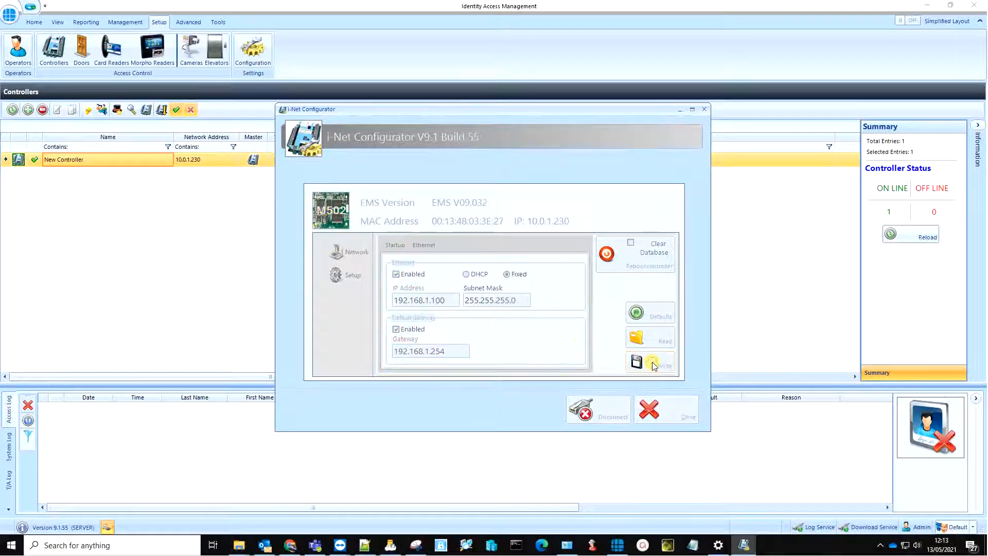
{"action": "left_click", "coordinate": [637, 362]}
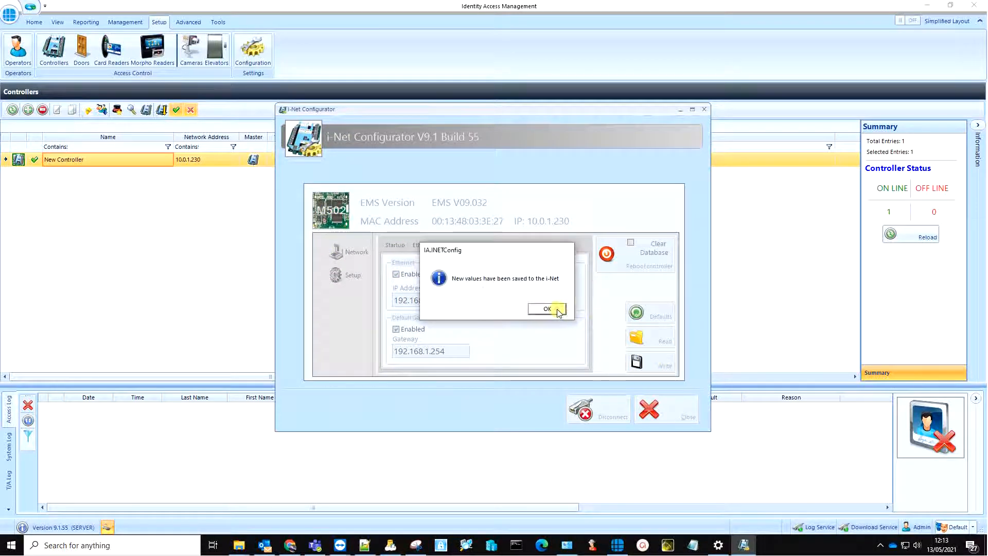
{"action": "left_click", "coordinate": [546, 309]}
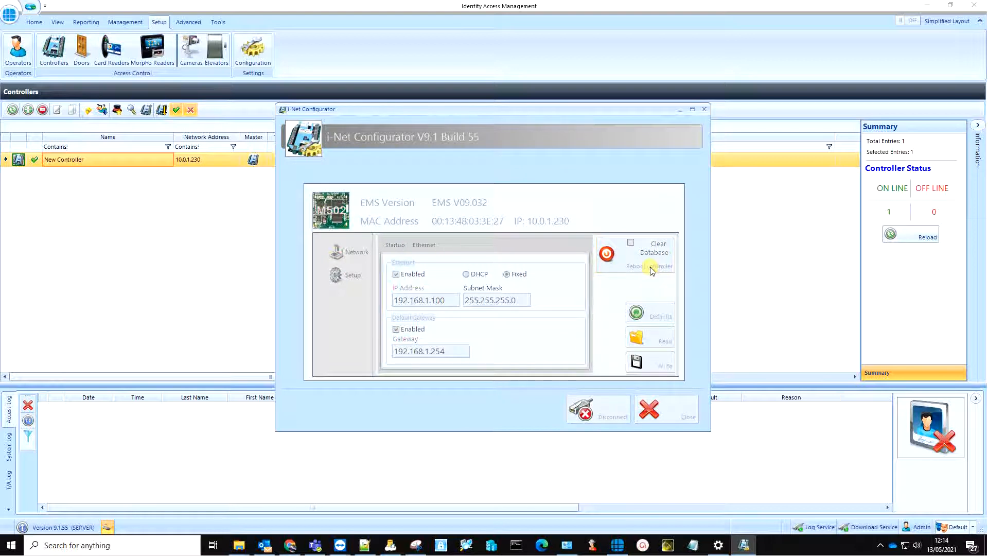
{"action": "left_click", "coordinate": [595, 408]}
{"action": "type", "text": "p"}
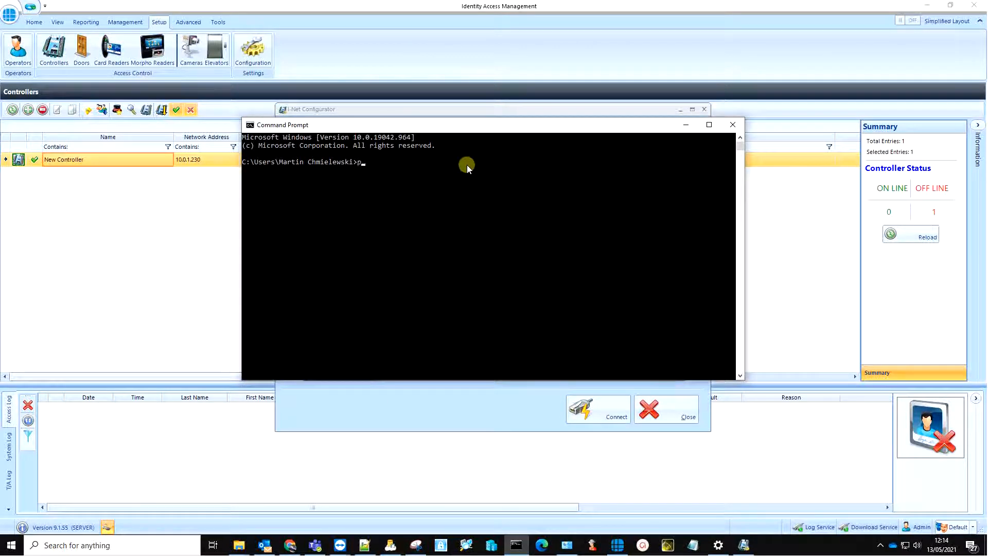
Step: Type 'ping 192.168.1.100' in Command Prompt
{"action": "type", "text": "ing 19"}
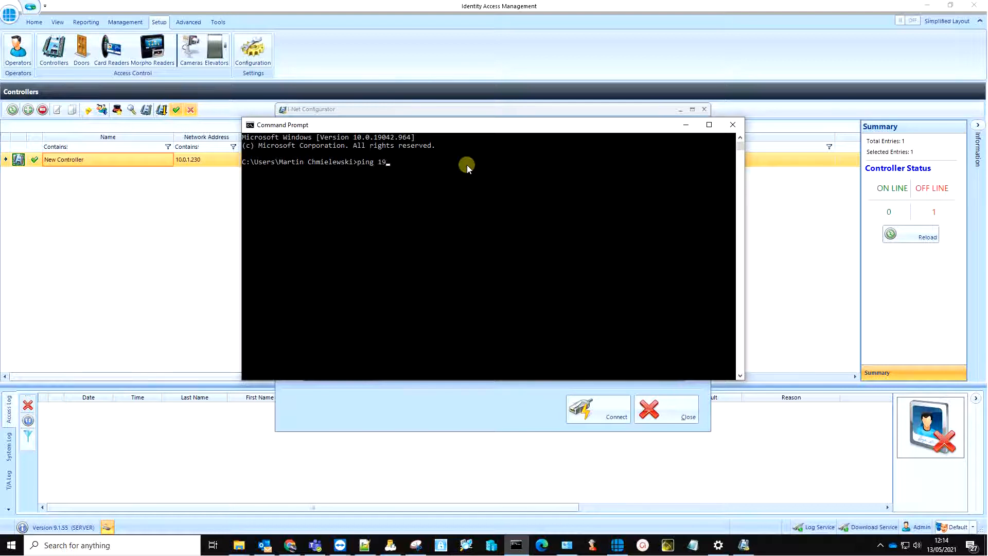
{"action": "type", "text": "2.168"}
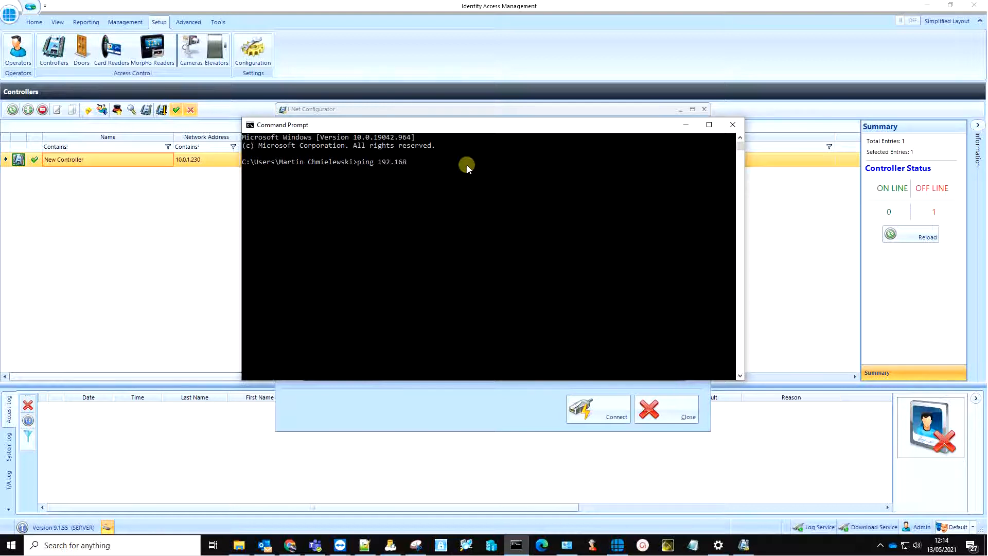
{"action": "type", "text": ".1.100"}
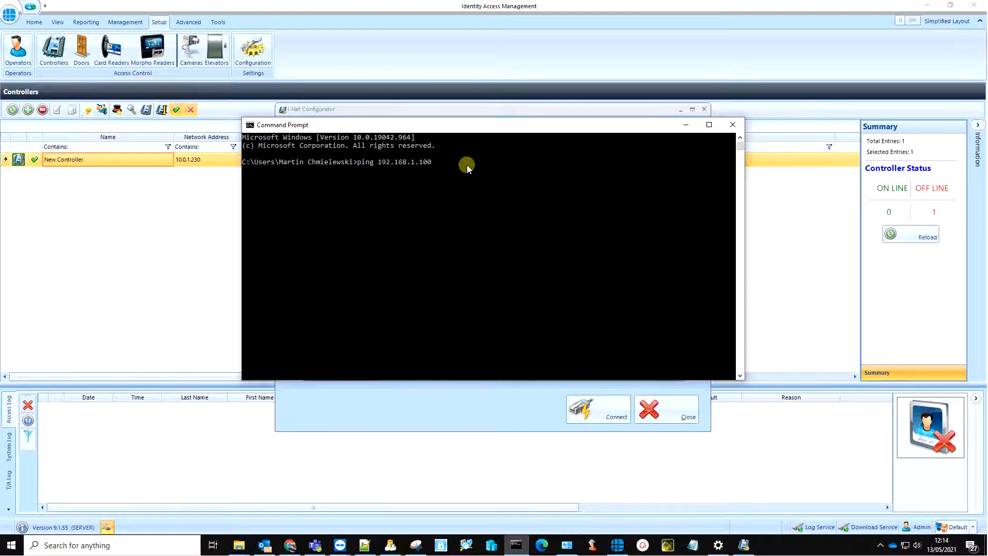